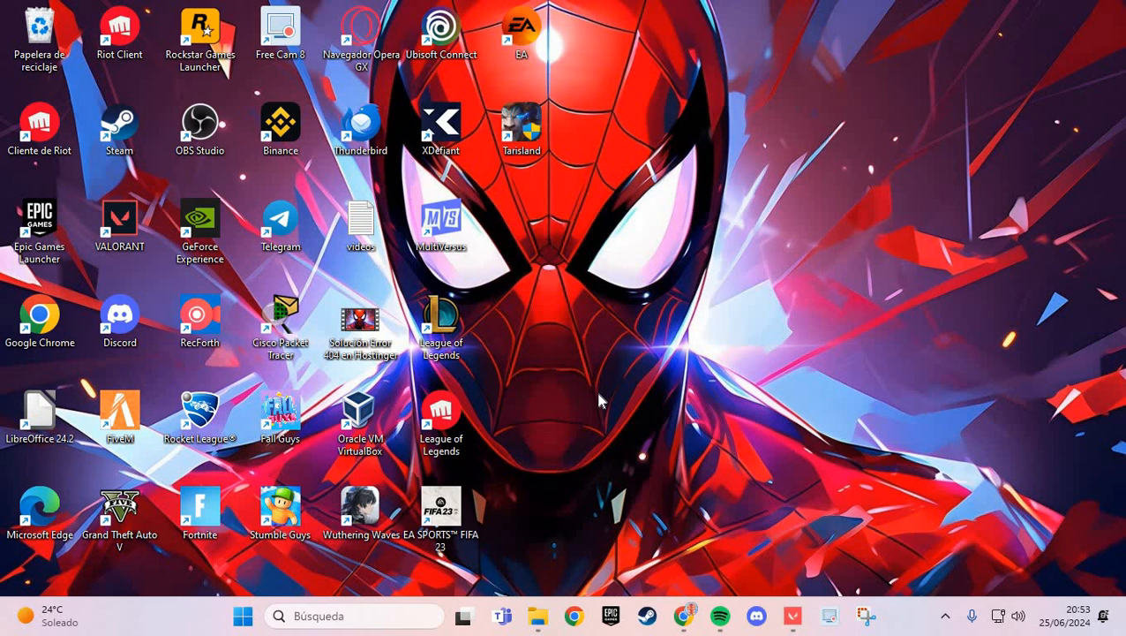
mouse_move(527, 99)
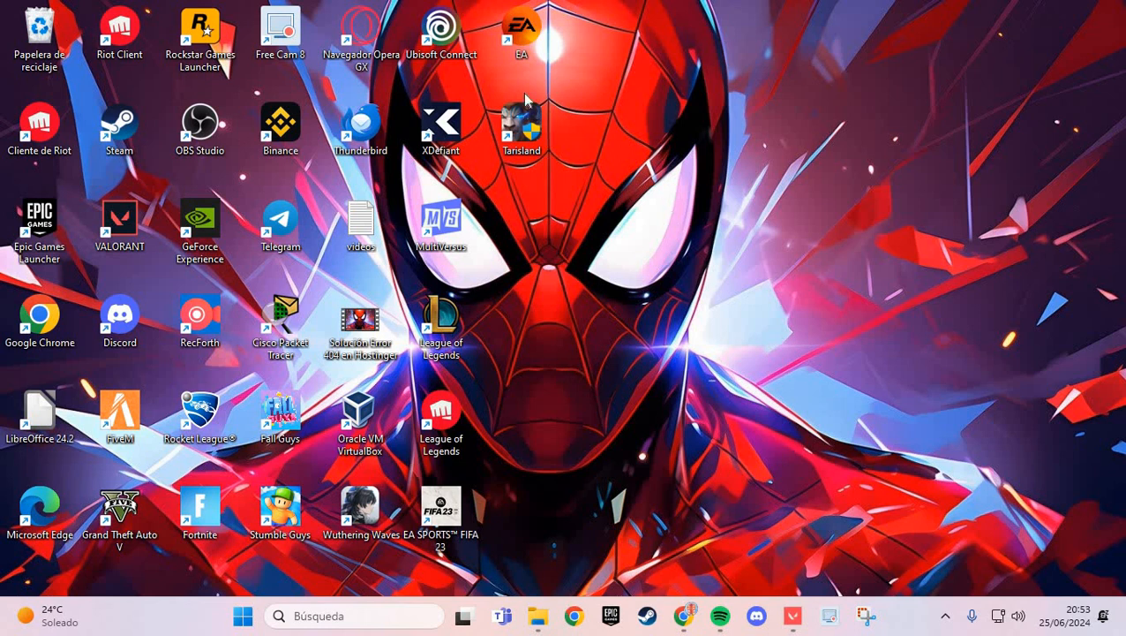
Drag the Tarisland shortcut out of the icon grid to beside the mask's right eye.
drag(521, 115, 706, 163)
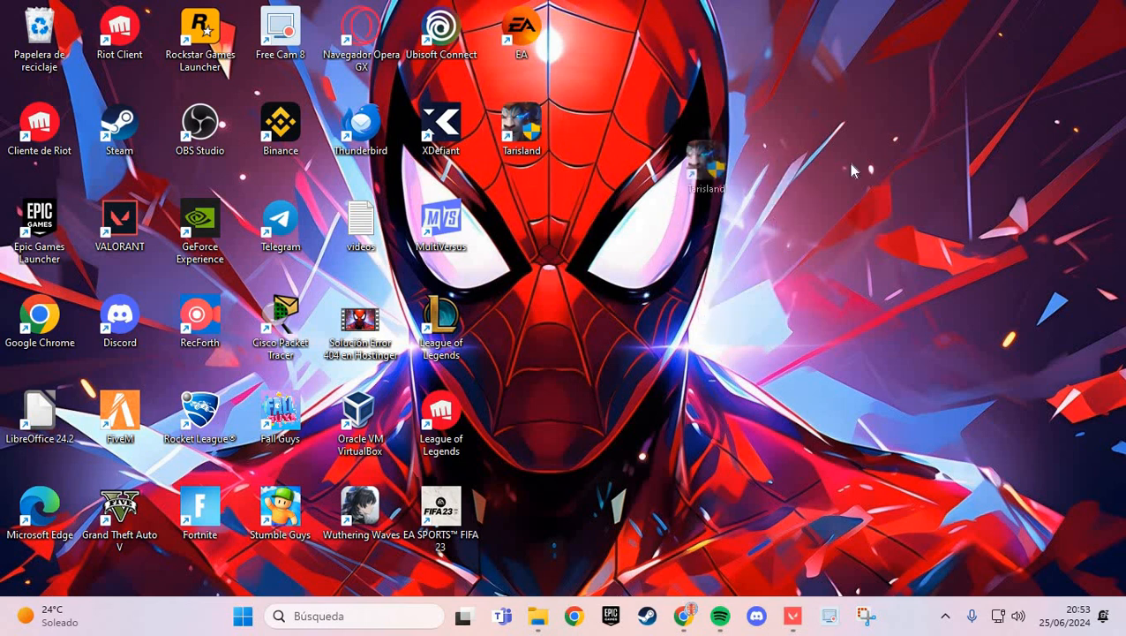
drag(521, 132, 684, 225)
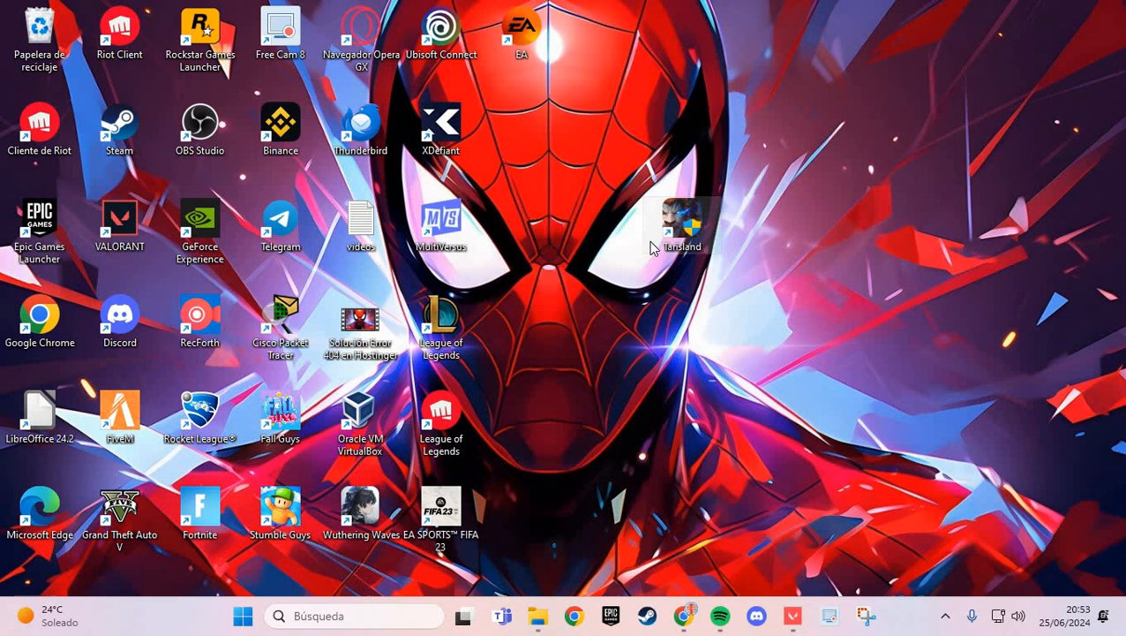
mouse_move(671, 234)
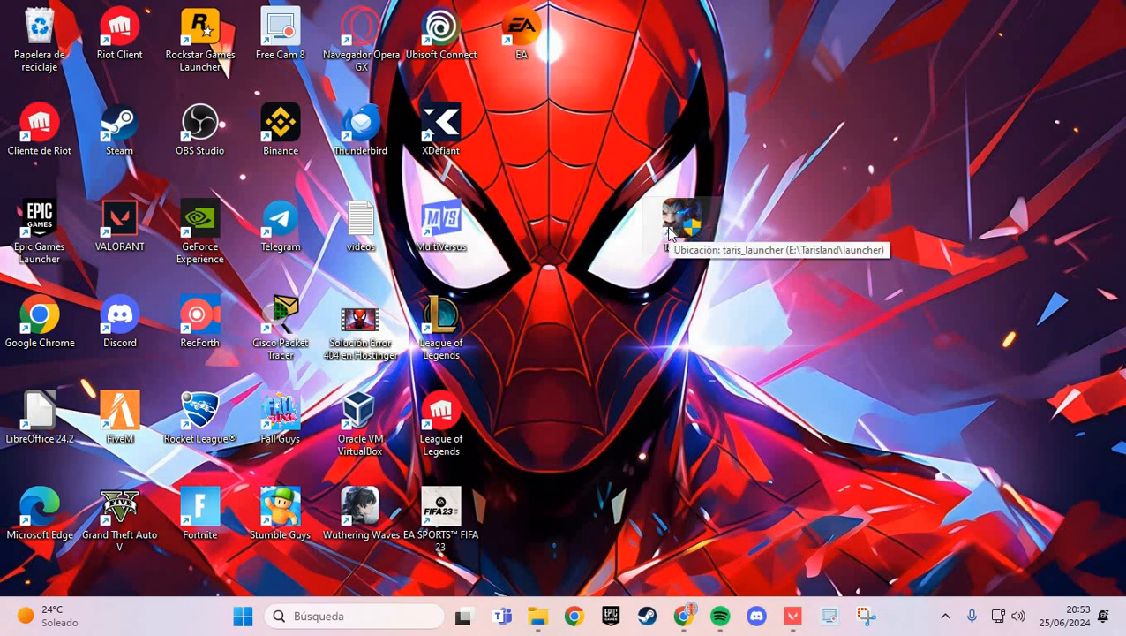
In the Tarisland shortcut's Compatibilidad properties, enable compatibility mode with Windows 8 and save.
right_click(682, 228)
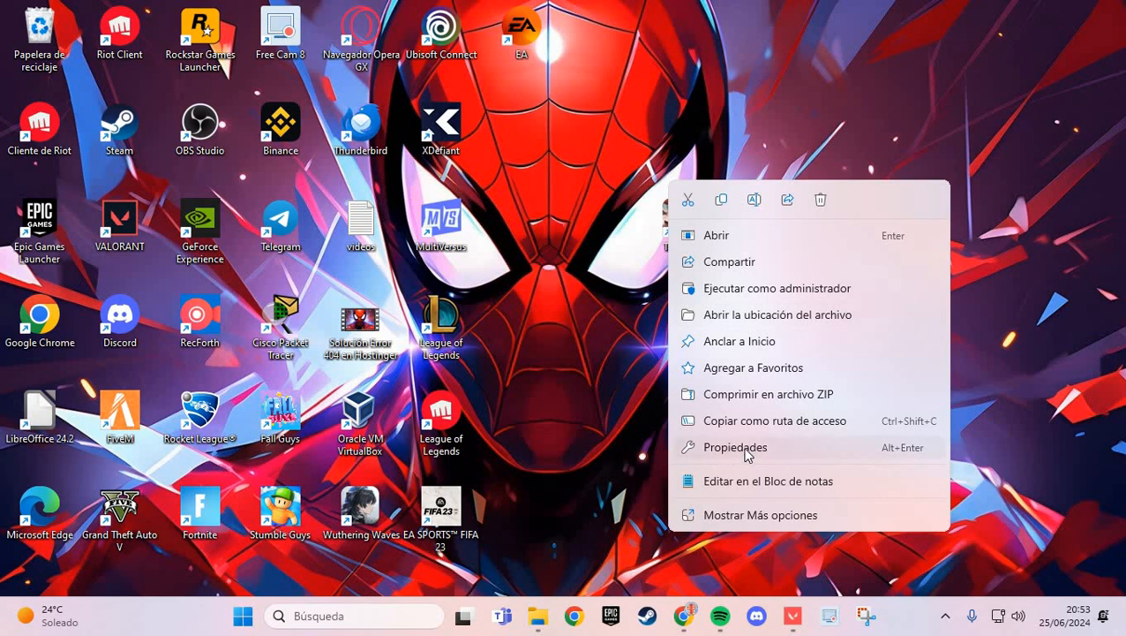
click(734, 447)
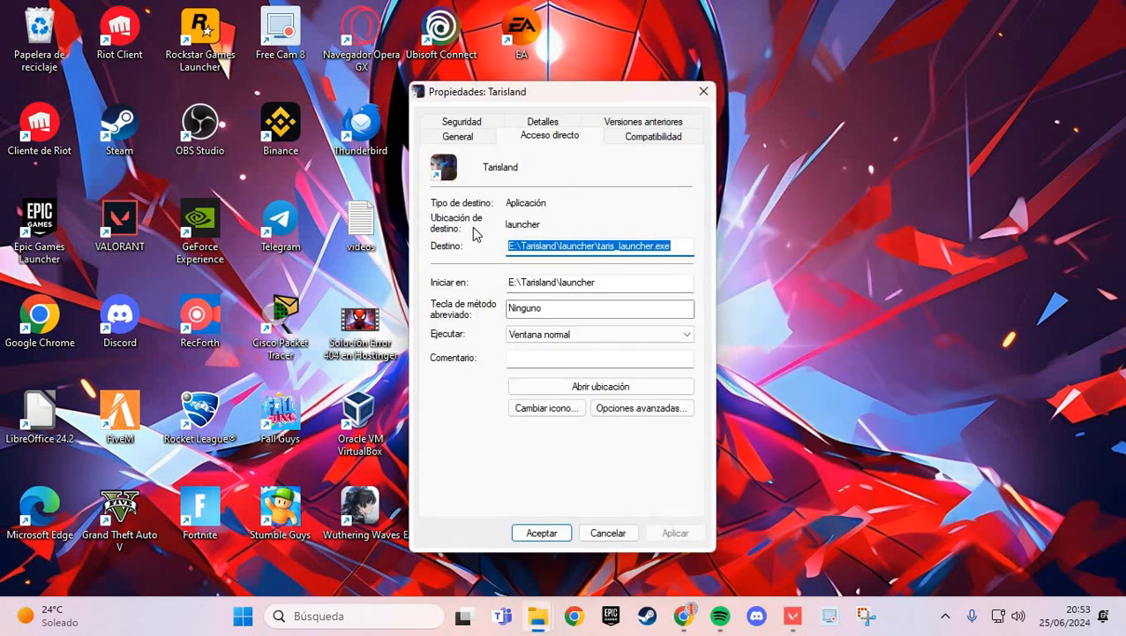
mouse_move(633, 150)
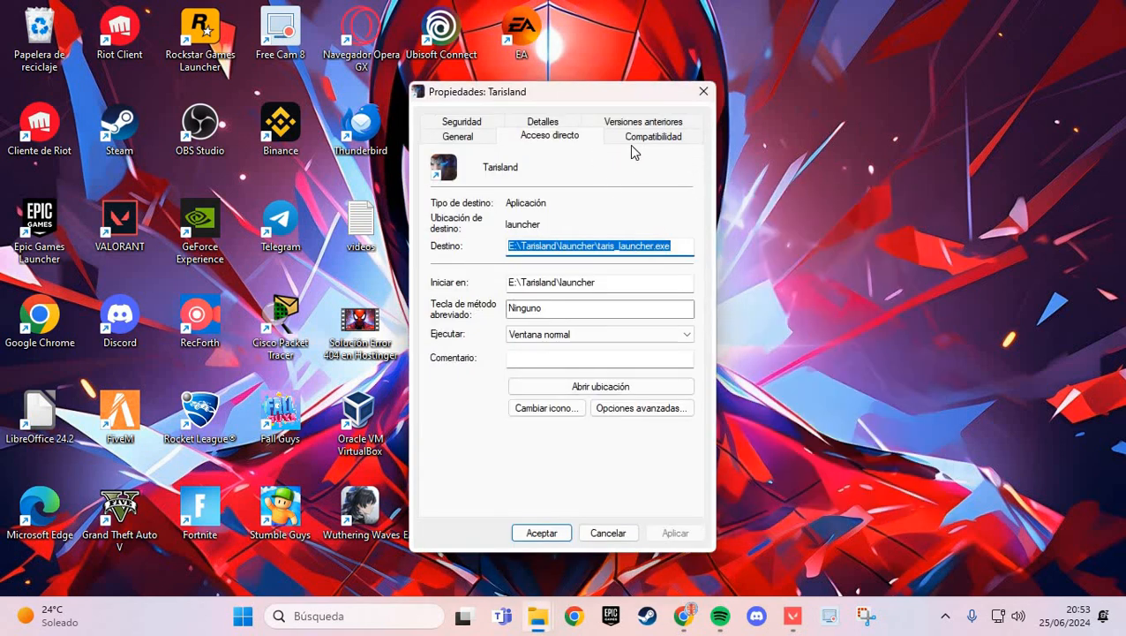
click(653, 136)
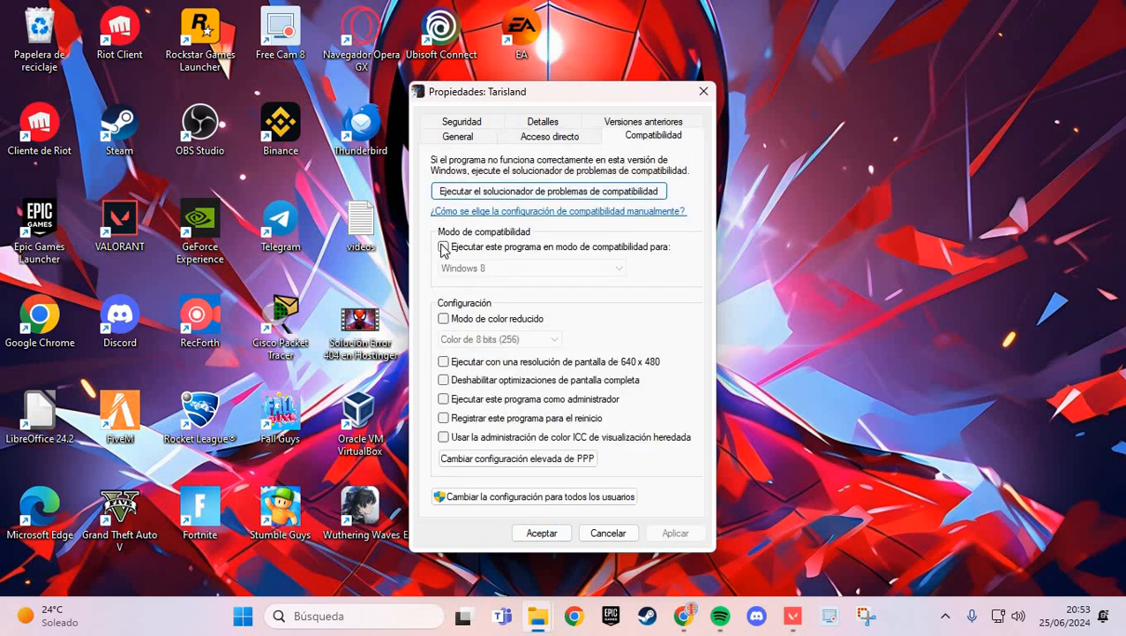
click(444, 246)
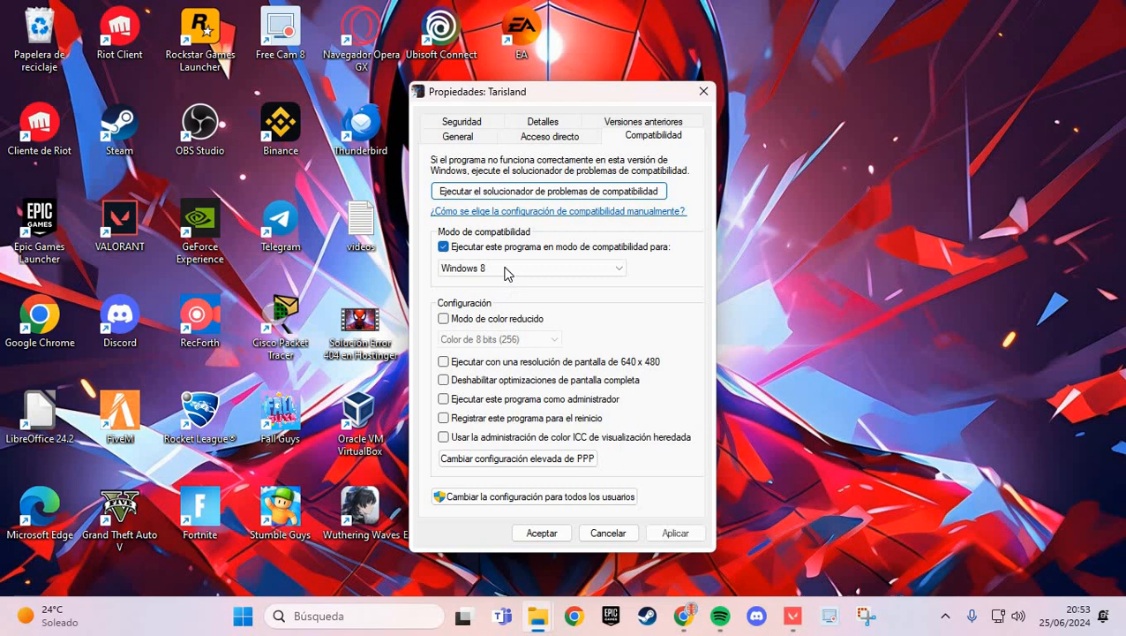
click(530, 267)
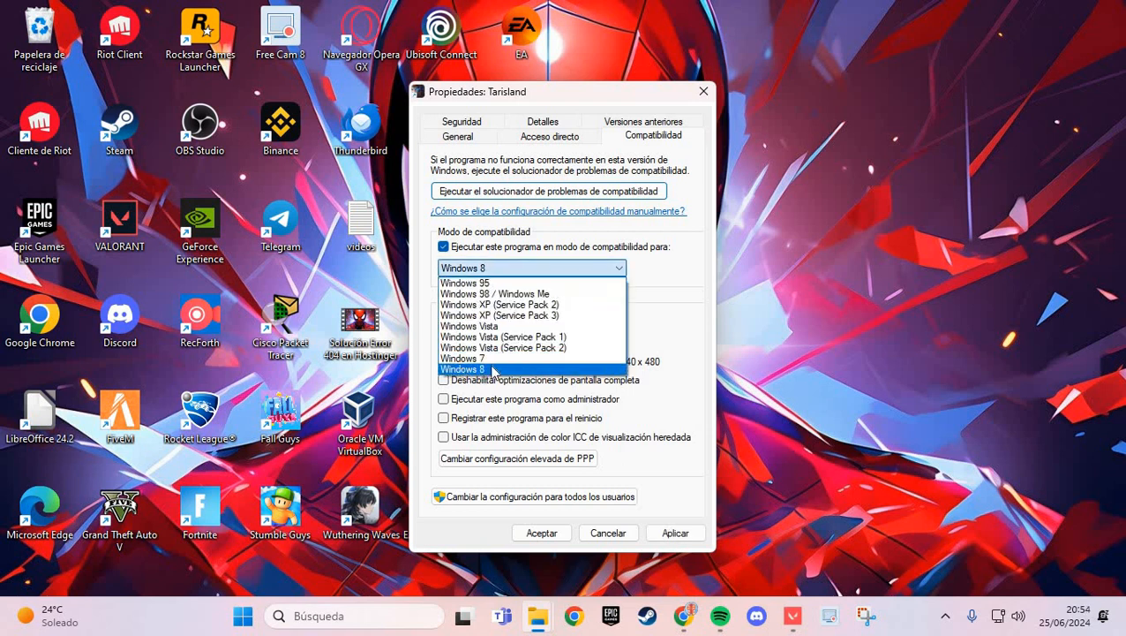
click(464, 368)
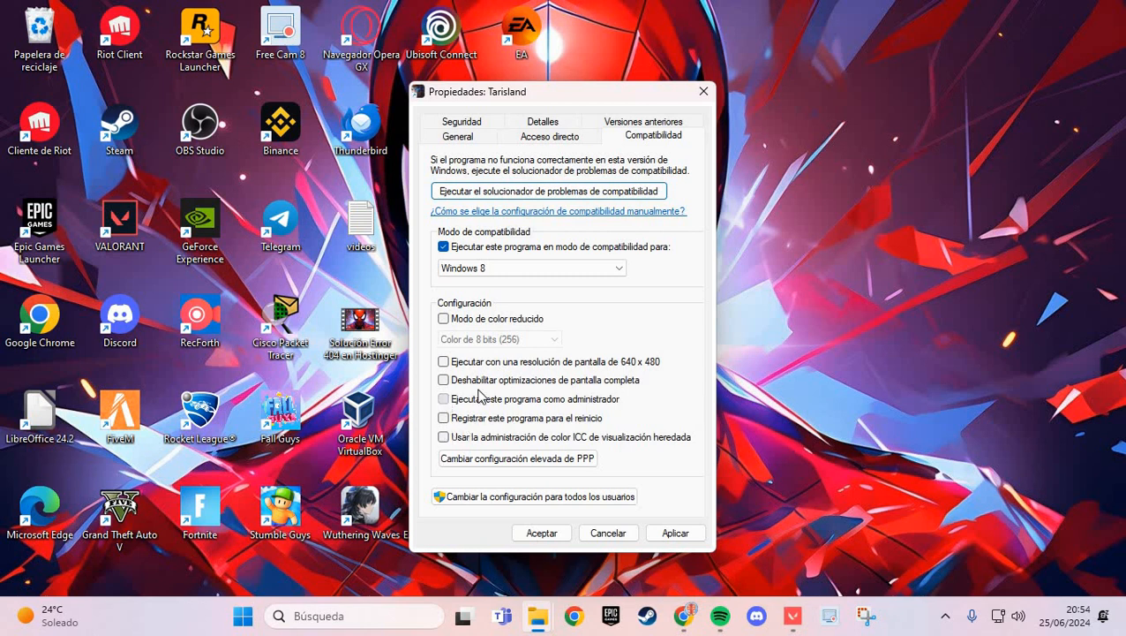
click(444, 398)
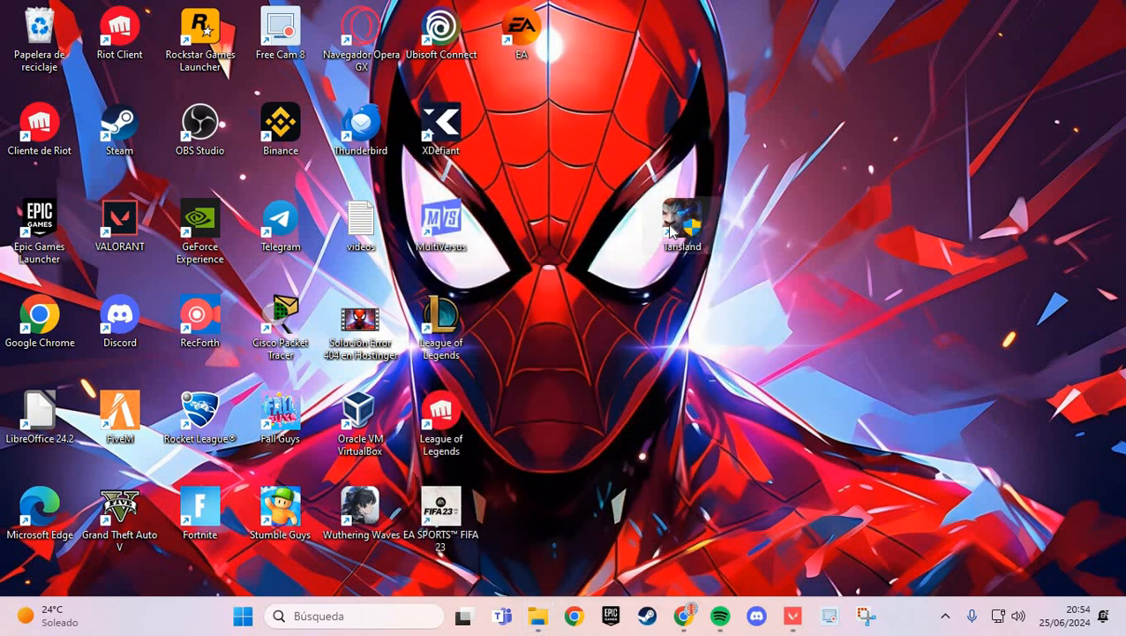
mouse_move(676, 220)
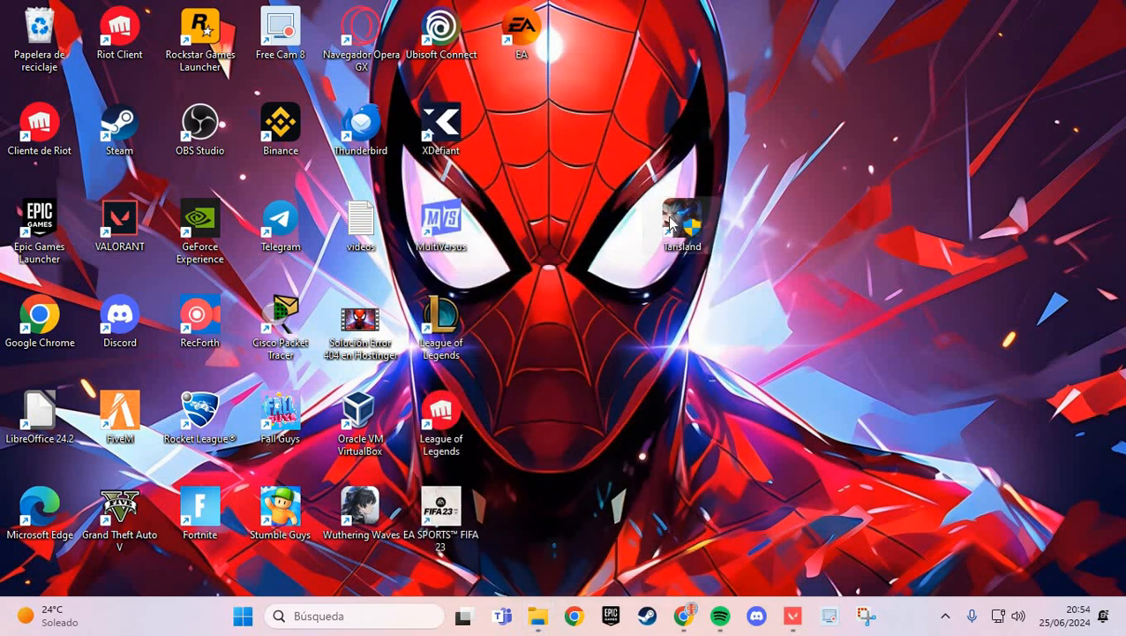
right_click(683, 221)
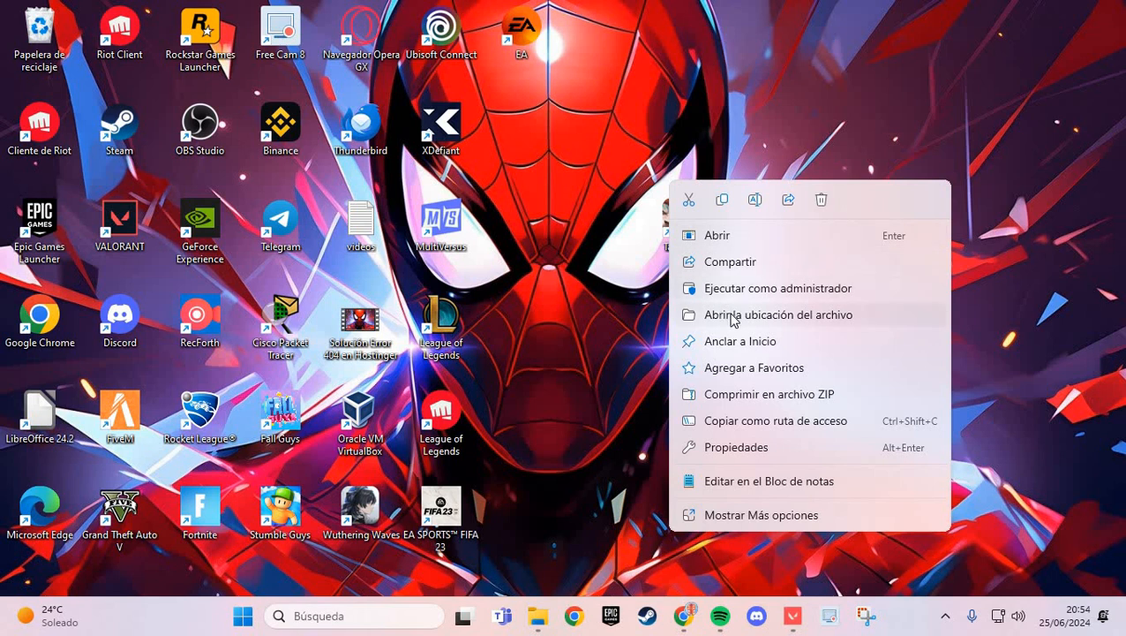
Open the Tarisland shortcut's file location on drive E: and select startup_runner.
click(778, 314)
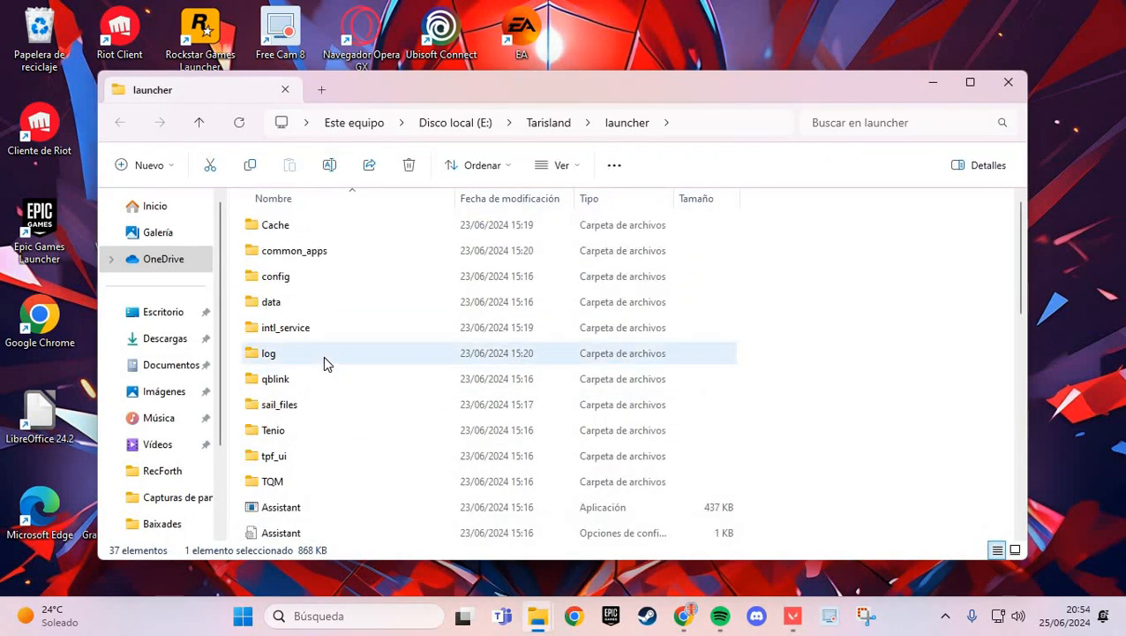
scroll(down, 3)
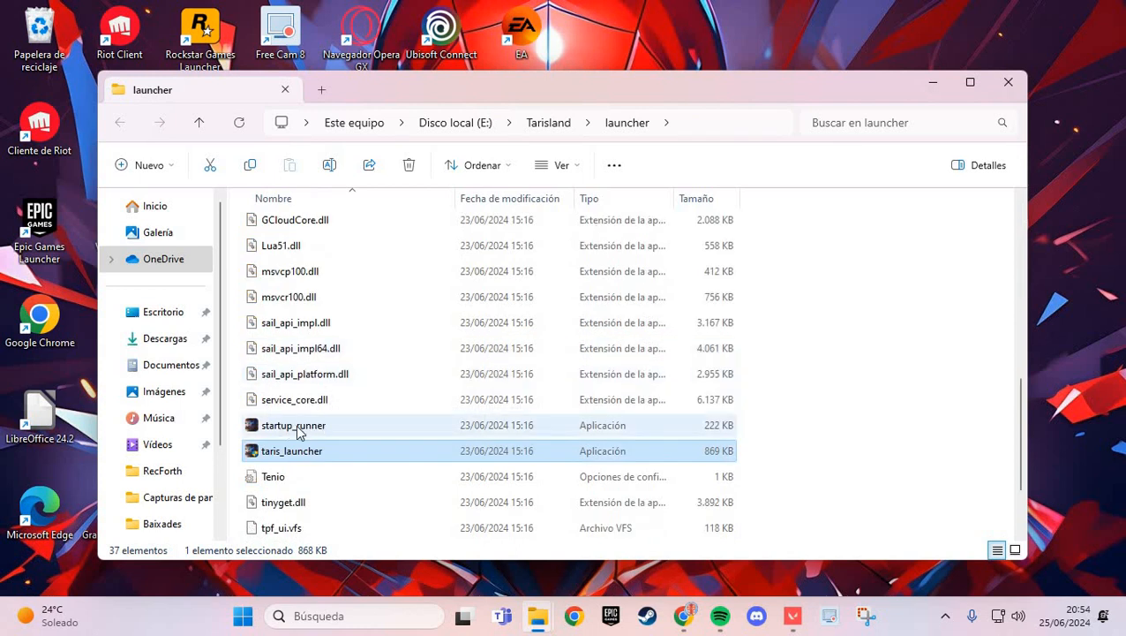
click(293, 424)
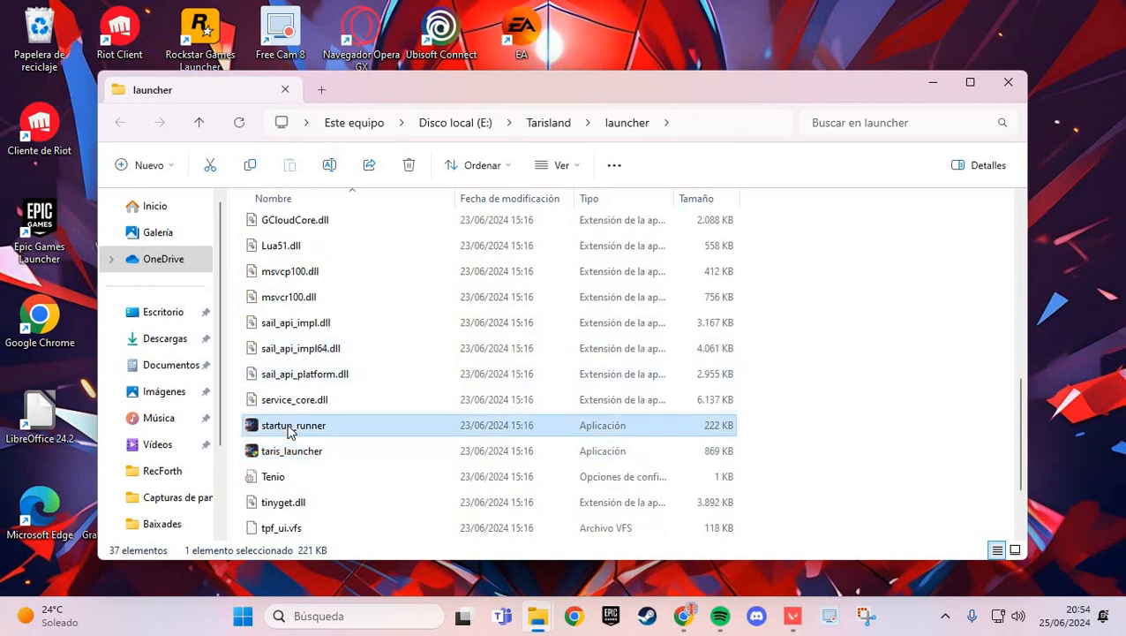
In startup_runner's Compatibilidad properties, choose Windows 8 and confirm with Aceptar.
right_click(293, 424)
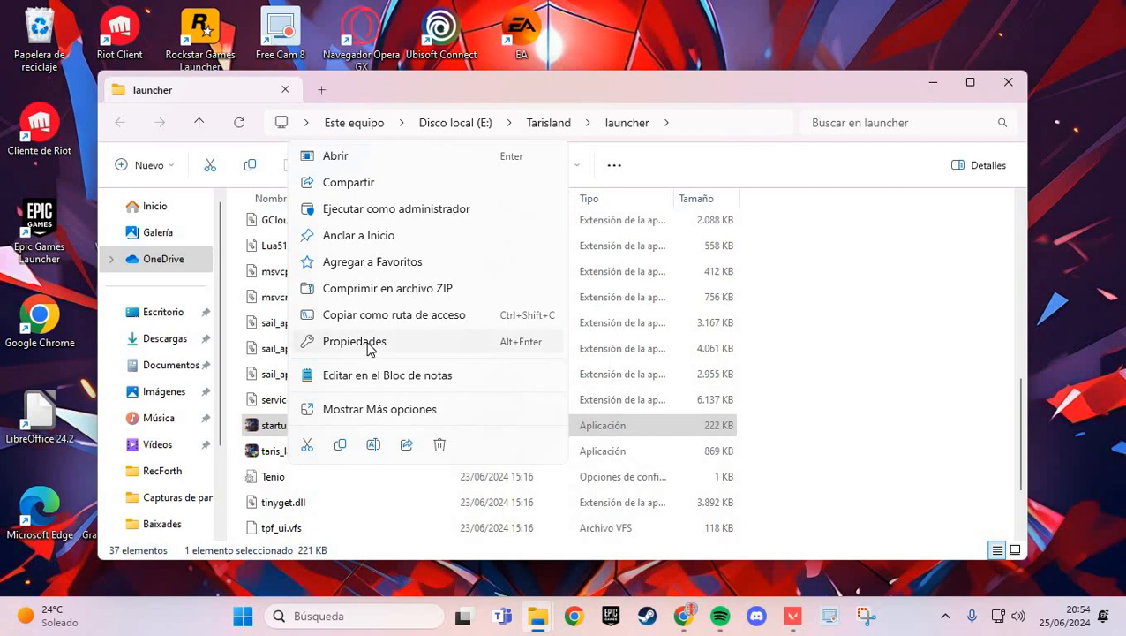
click(354, 340)
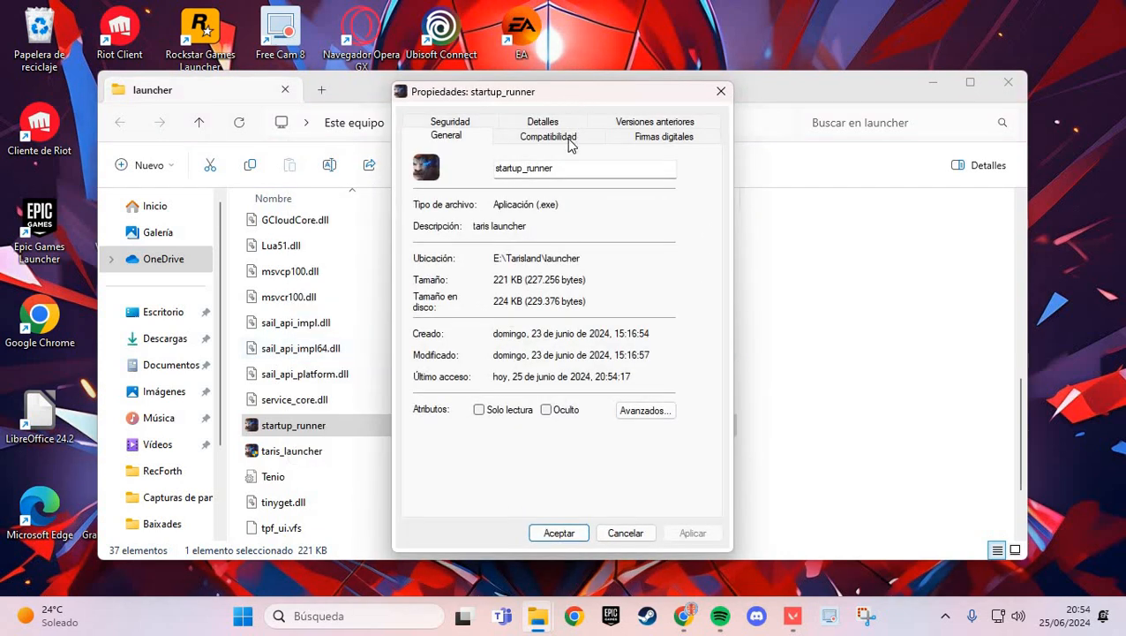
click(549, 136)
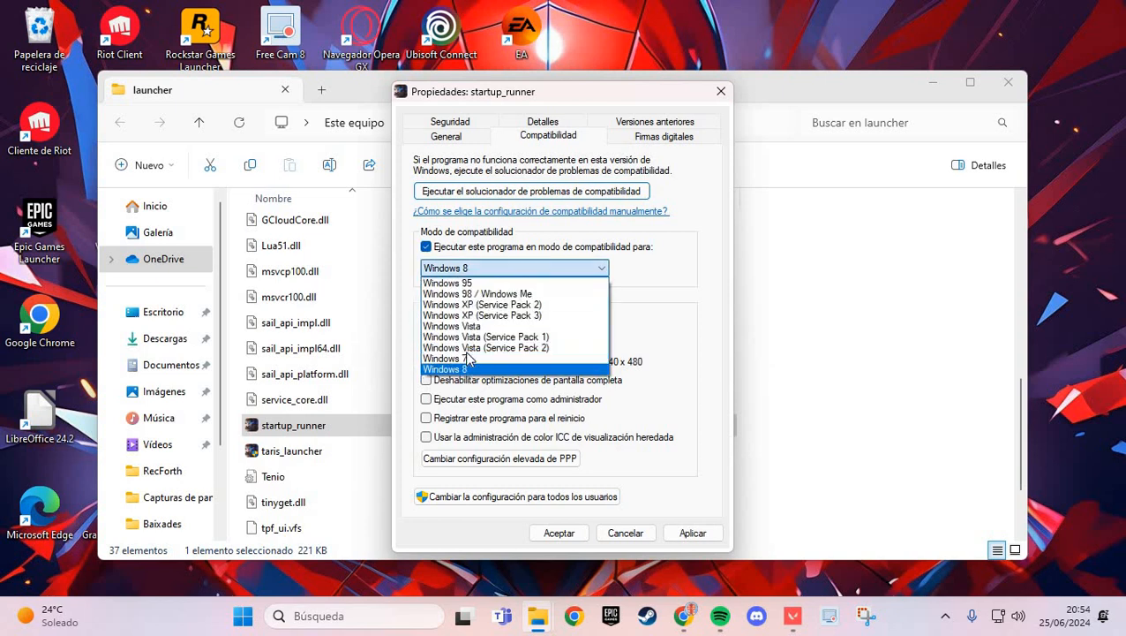
click(446, 368)
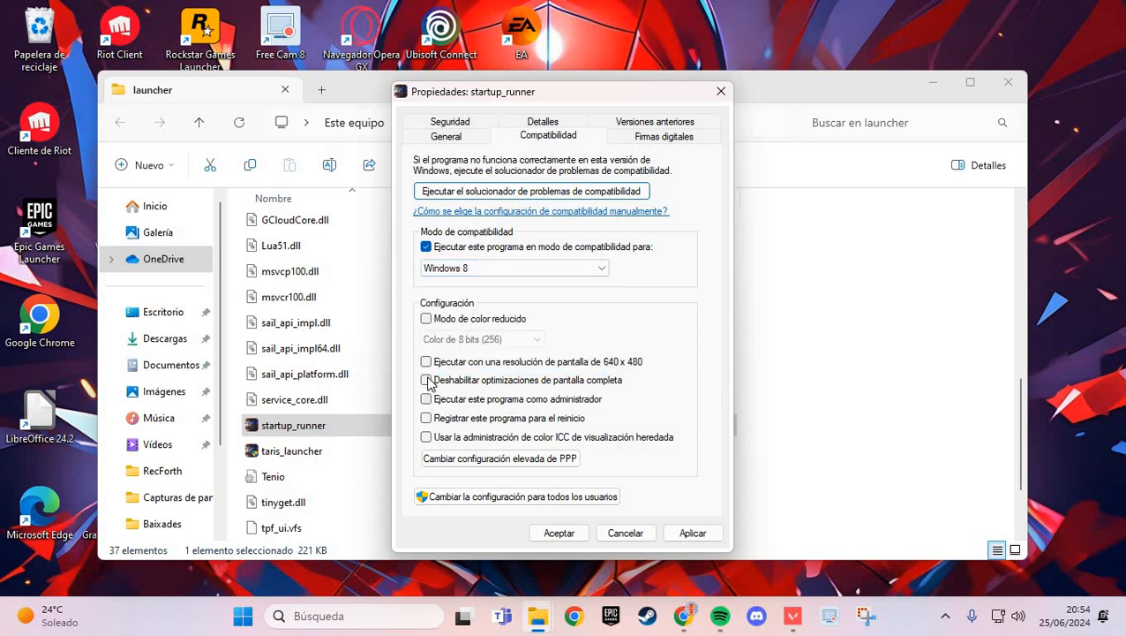
click(427, 379)
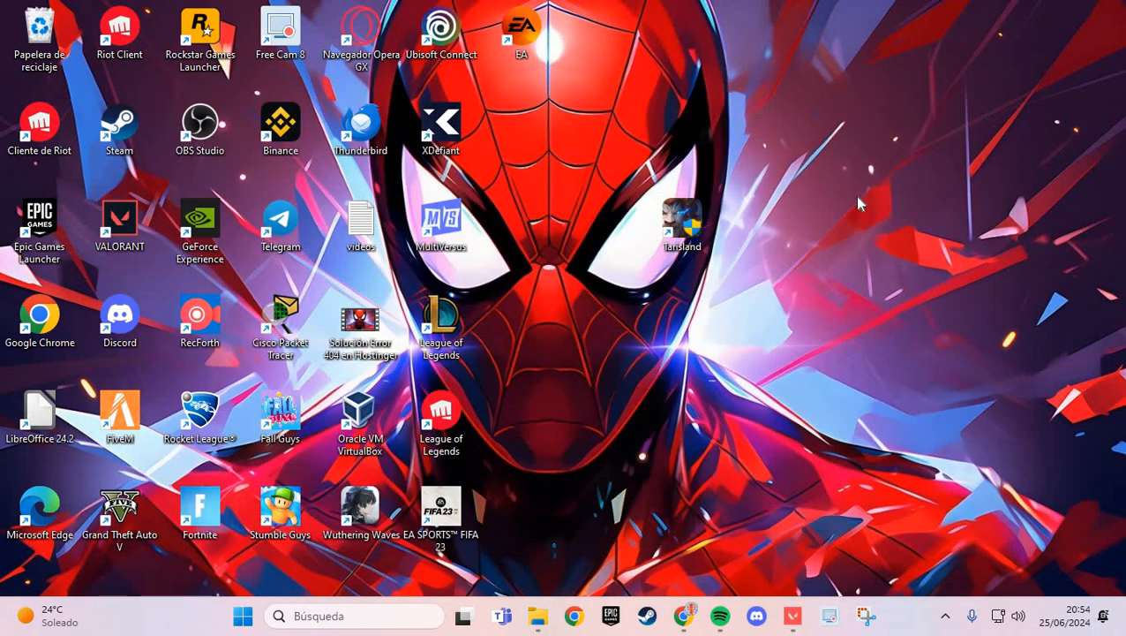
mouse_move(810, 422)
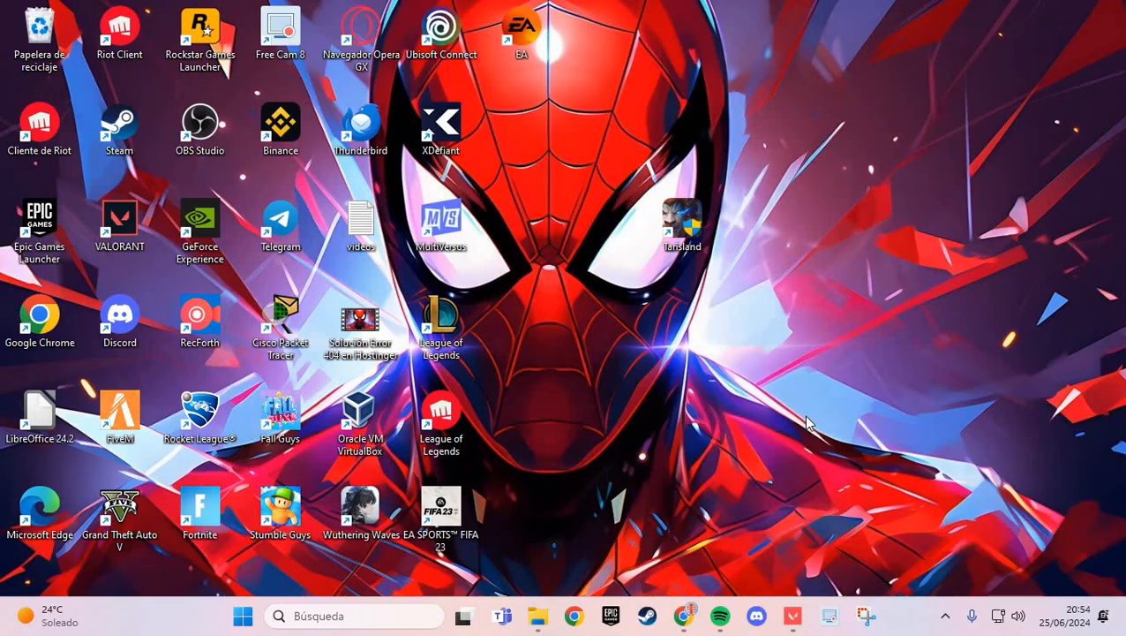